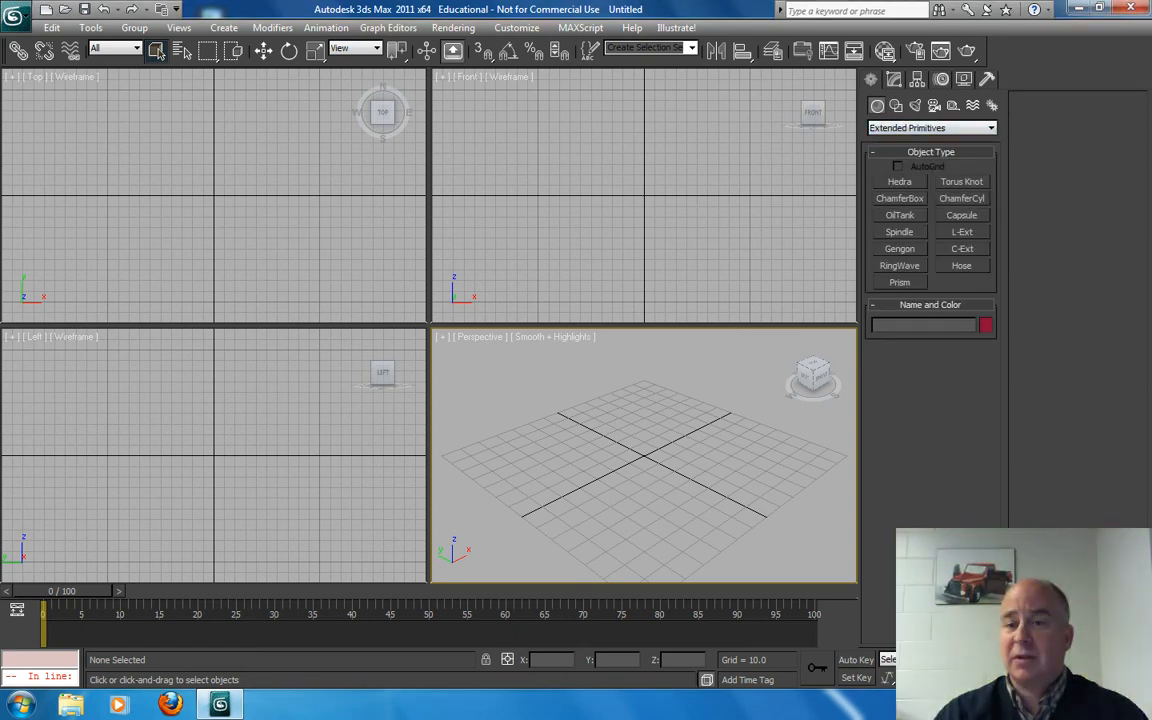
# Step: Create an Extended Primitives Hose lying flat, with height 203.081 and 39 segments
pyautogui.click(930, 127)
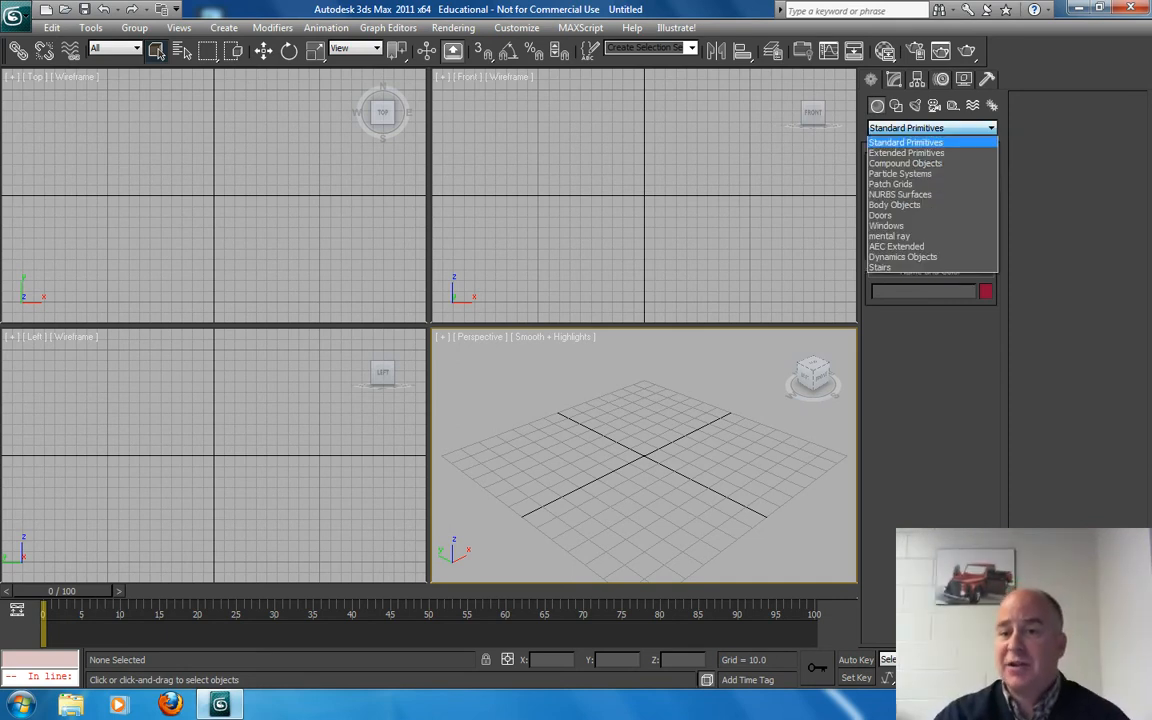
pyautogui.moveTo(906, 152)
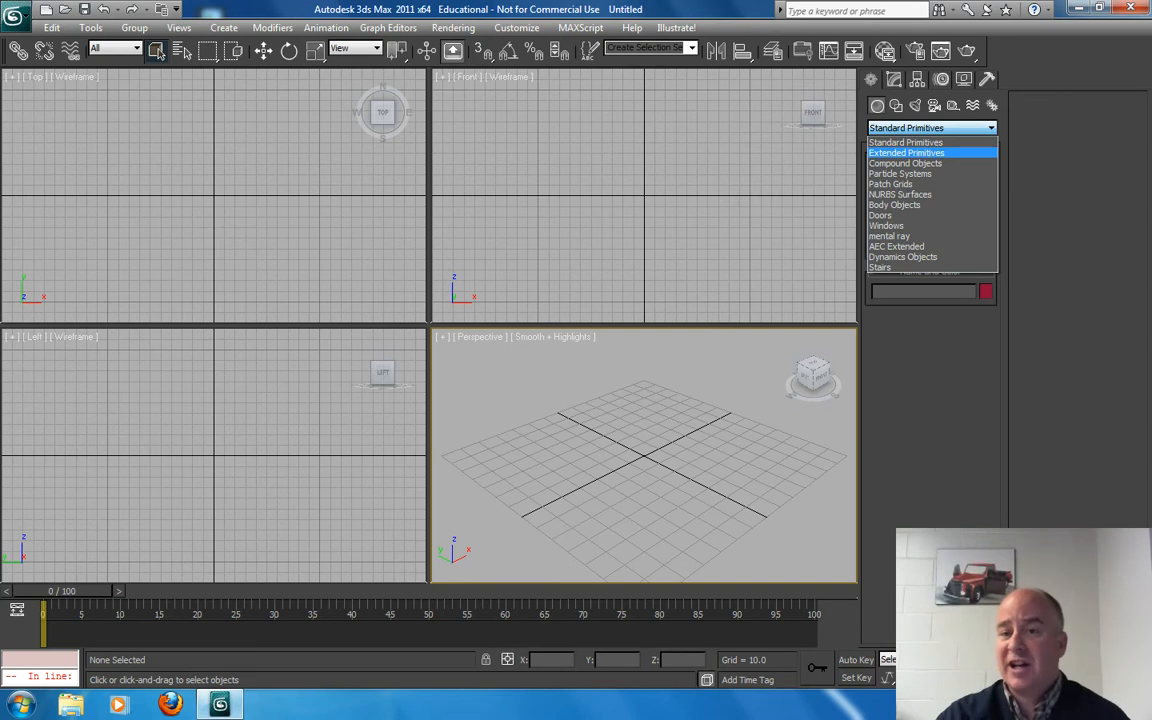
pyautogui.click(906, 152)
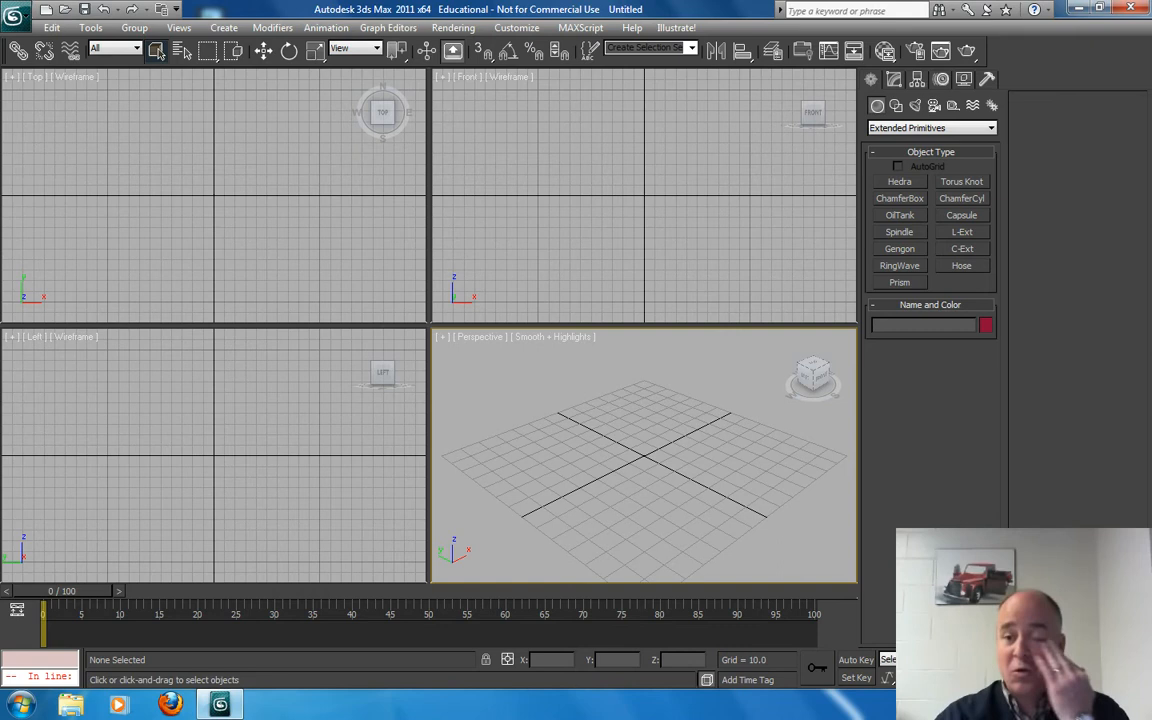
pyautogui.click(961, 265)
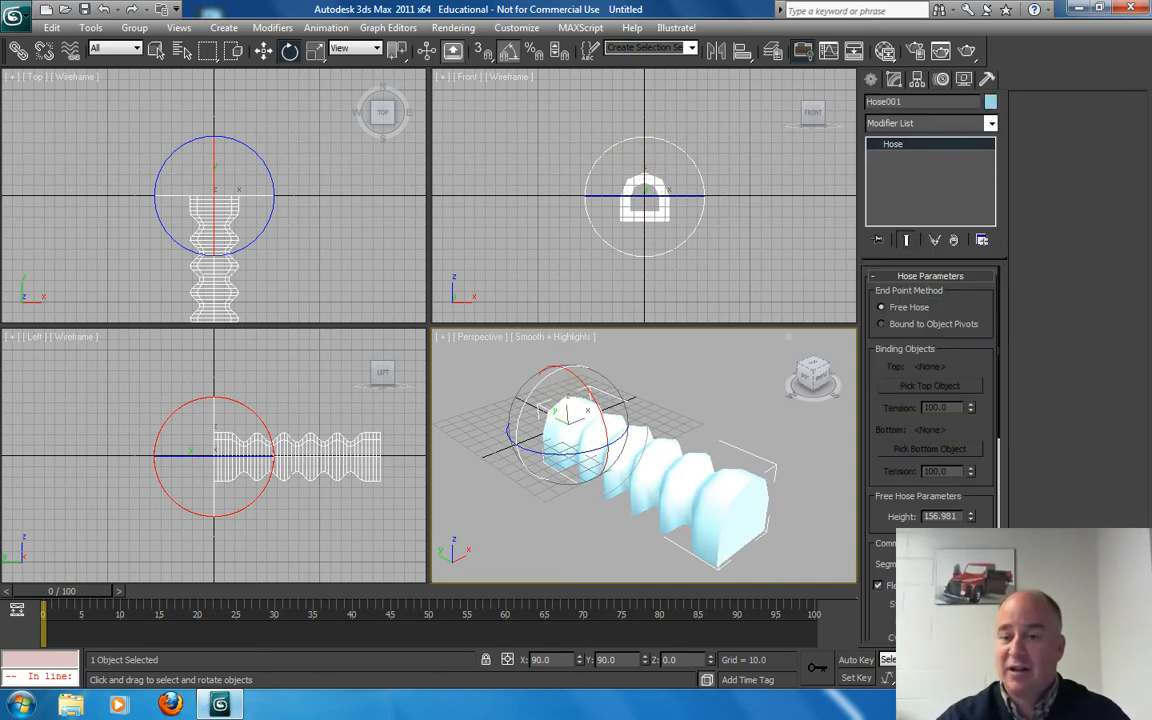
pyautogui.click(969, 516)
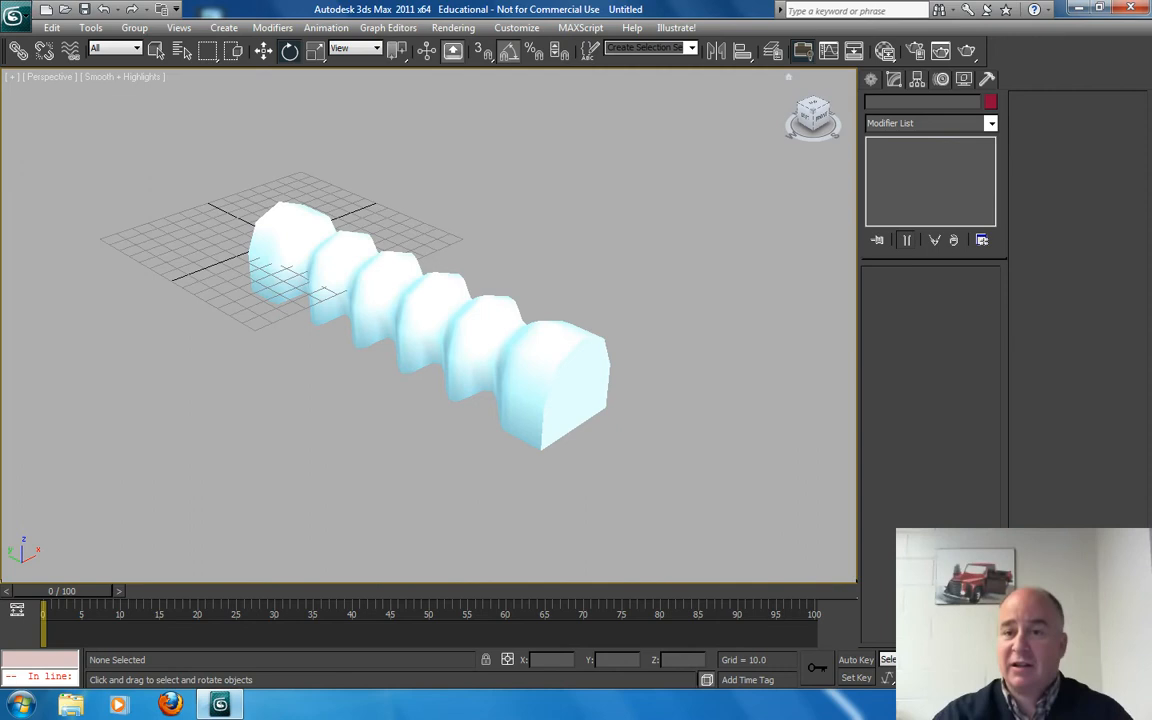
pyautogui.click(295, 250)
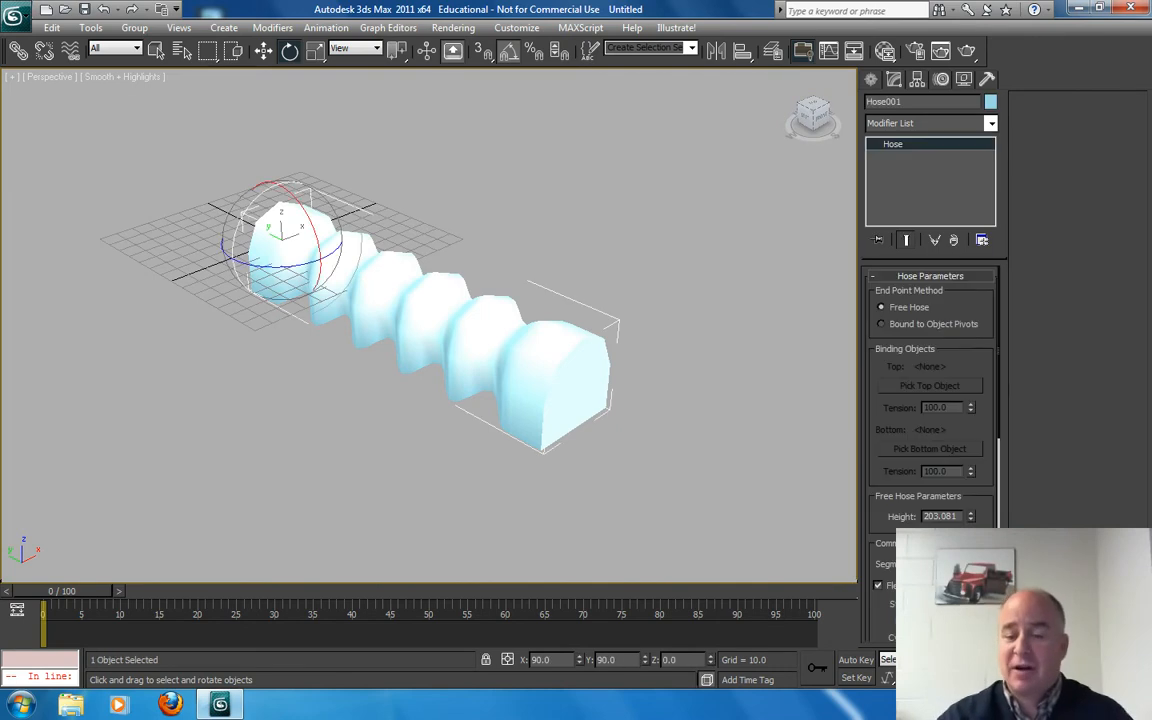
pyautogui.scroll(-3)
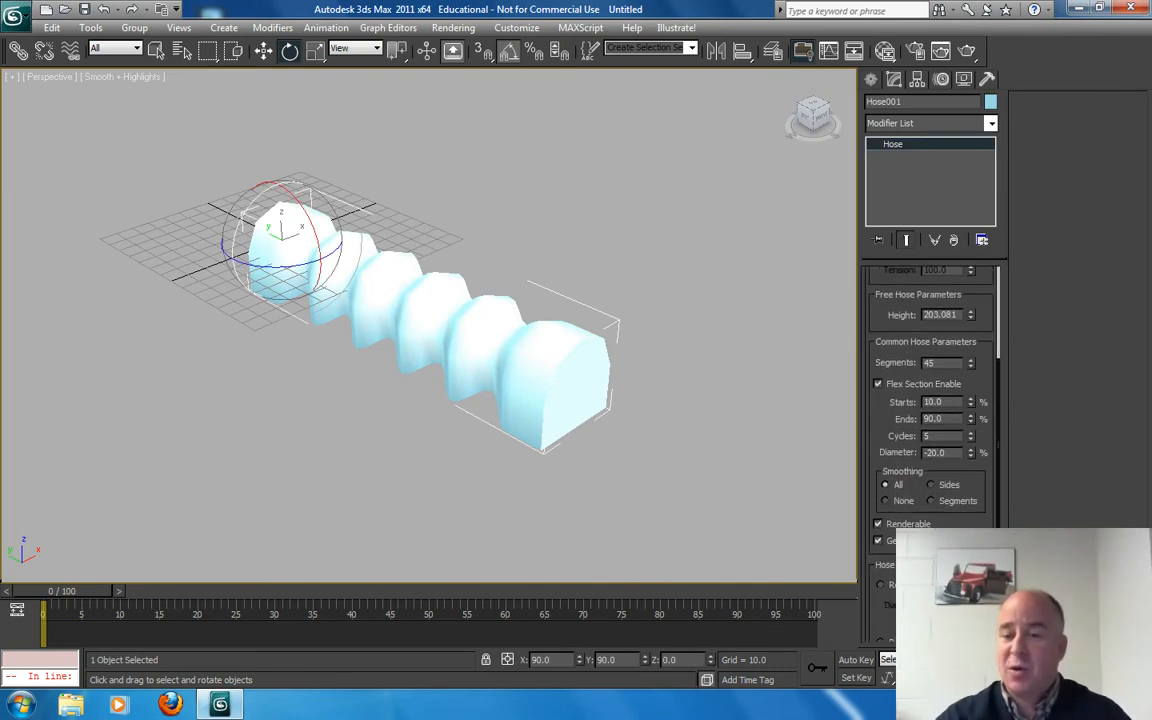
pyautogui.click(969, 366)
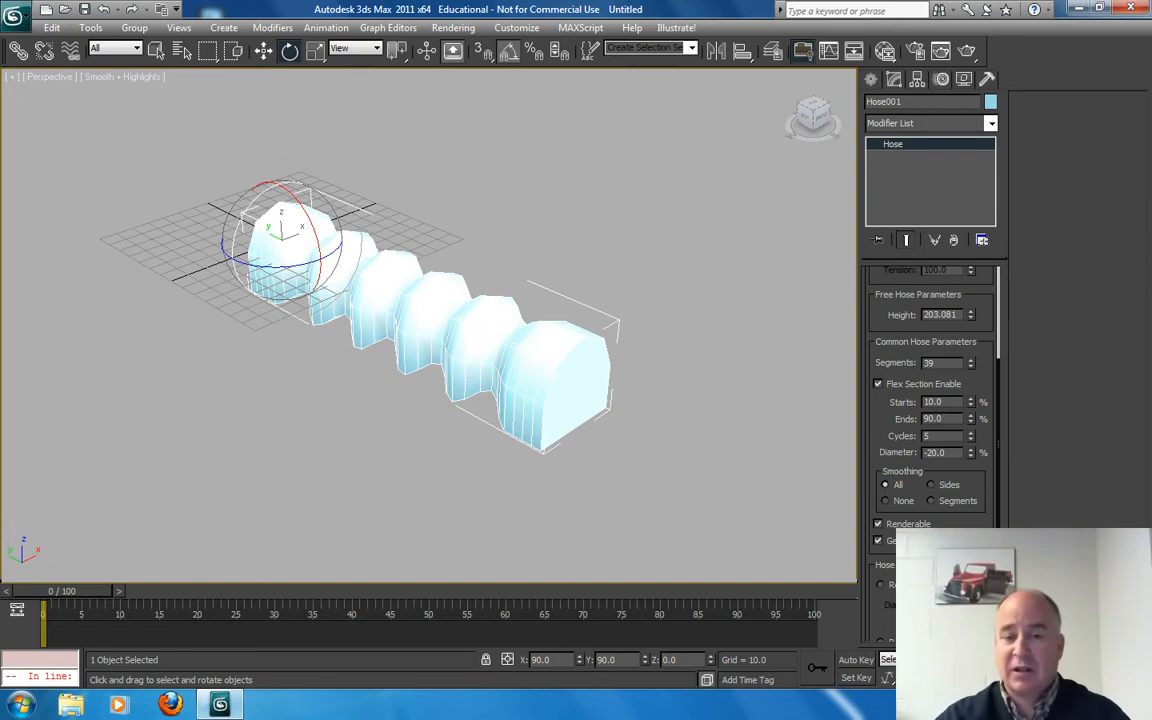
# Step: Color the hose green, show edged faces, and raise the flex cycles to 15
pyautogui.click(990, 101)
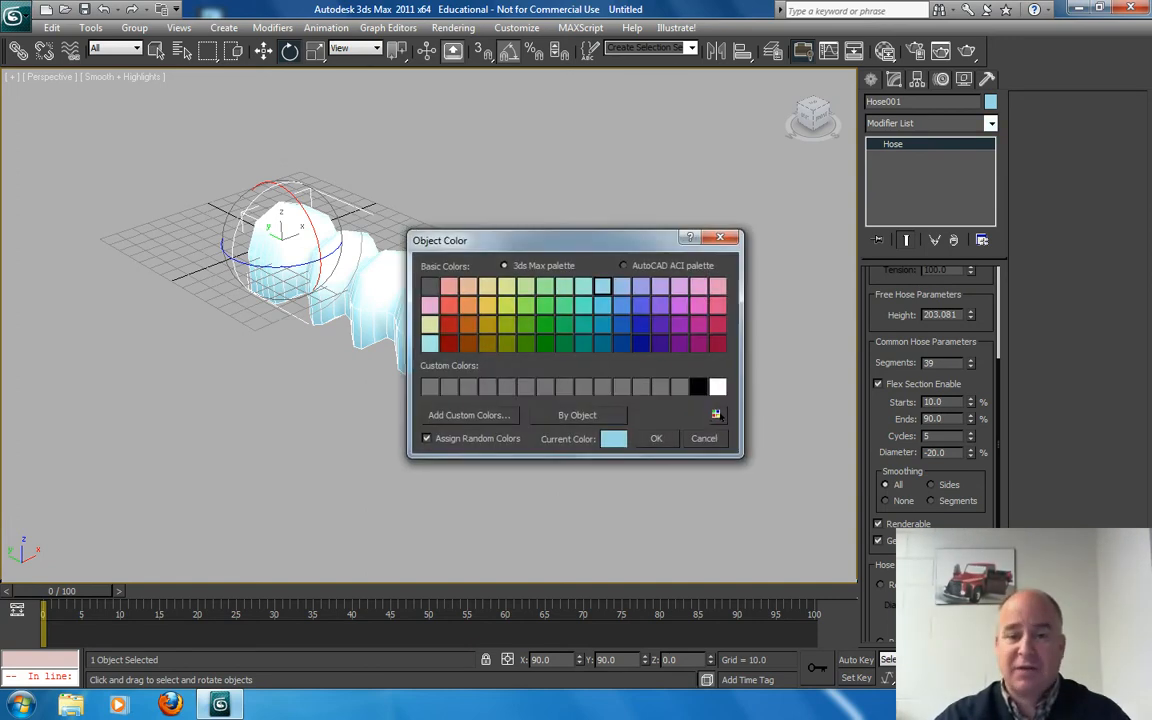
pyautogui.click(656, 438)
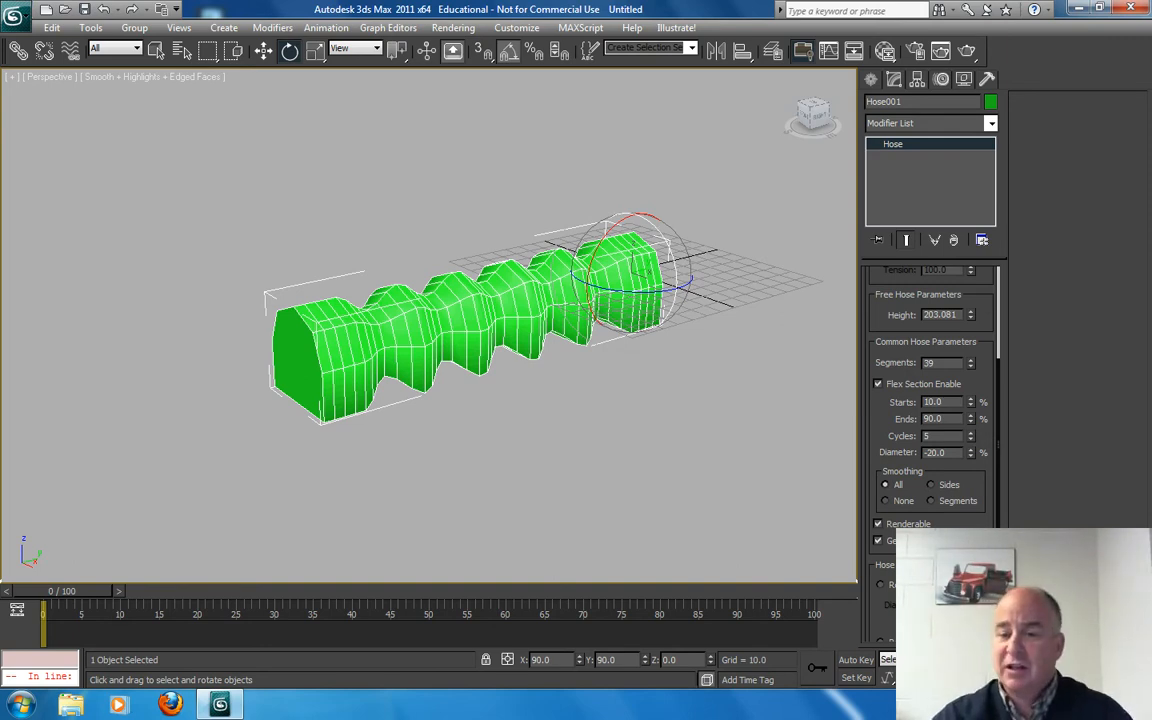
pyautogui.click(968, 432)
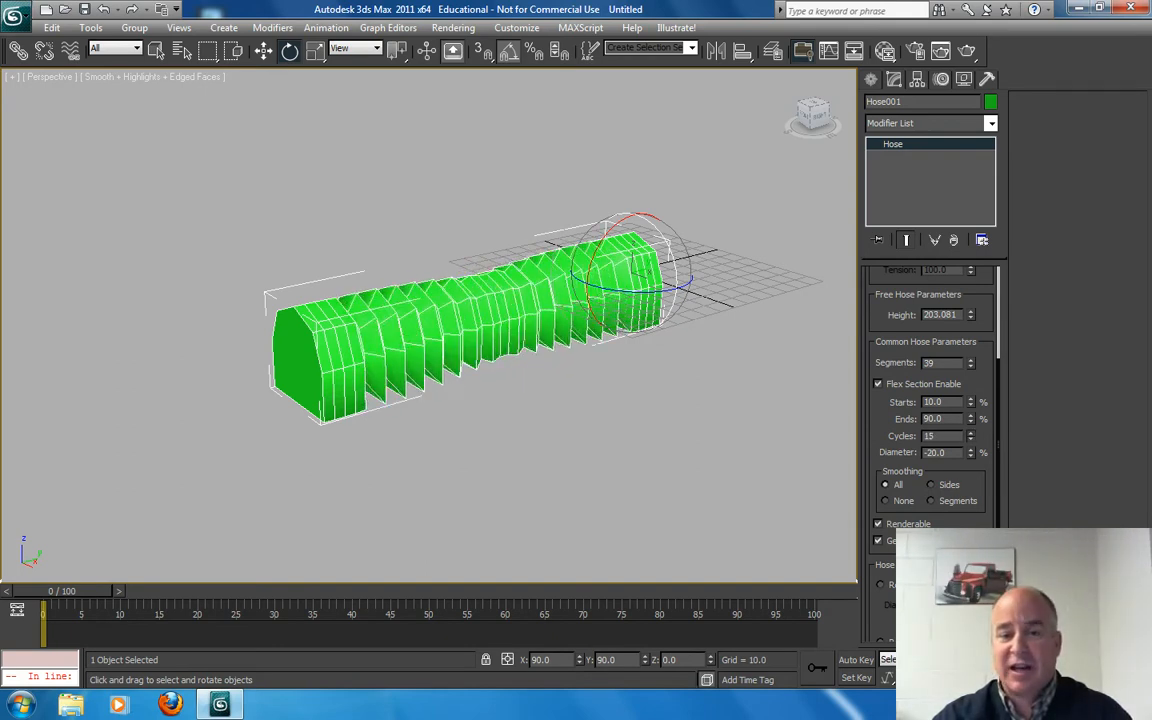
pyautogui.click(968, 439)
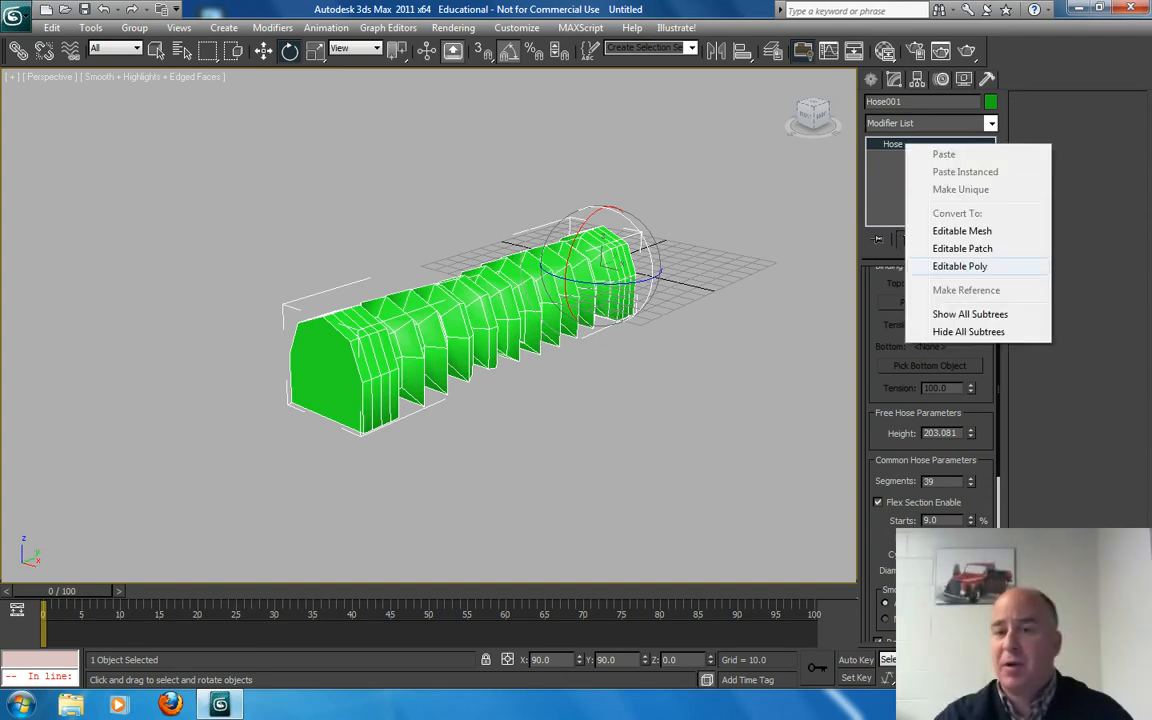
# Step: Convert the Hose object to Editable Poly through the modifier stack's right-click menu
pyautogui.click(959, 266)
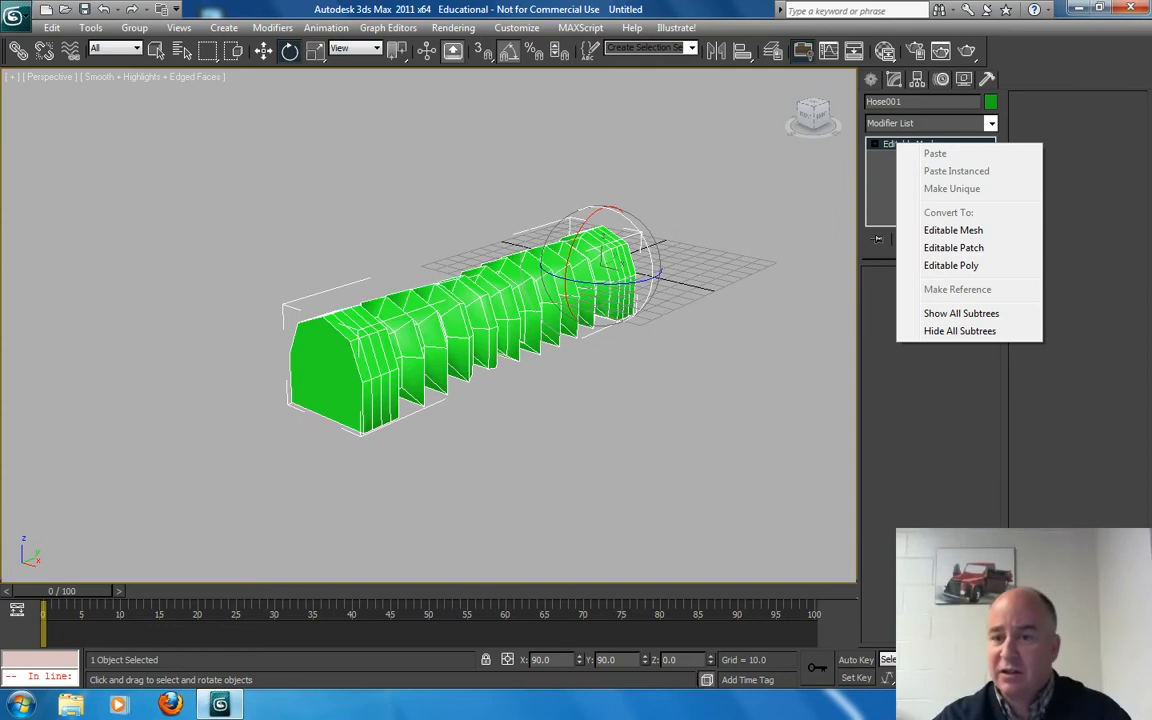
pyautogui.click(953, 230)
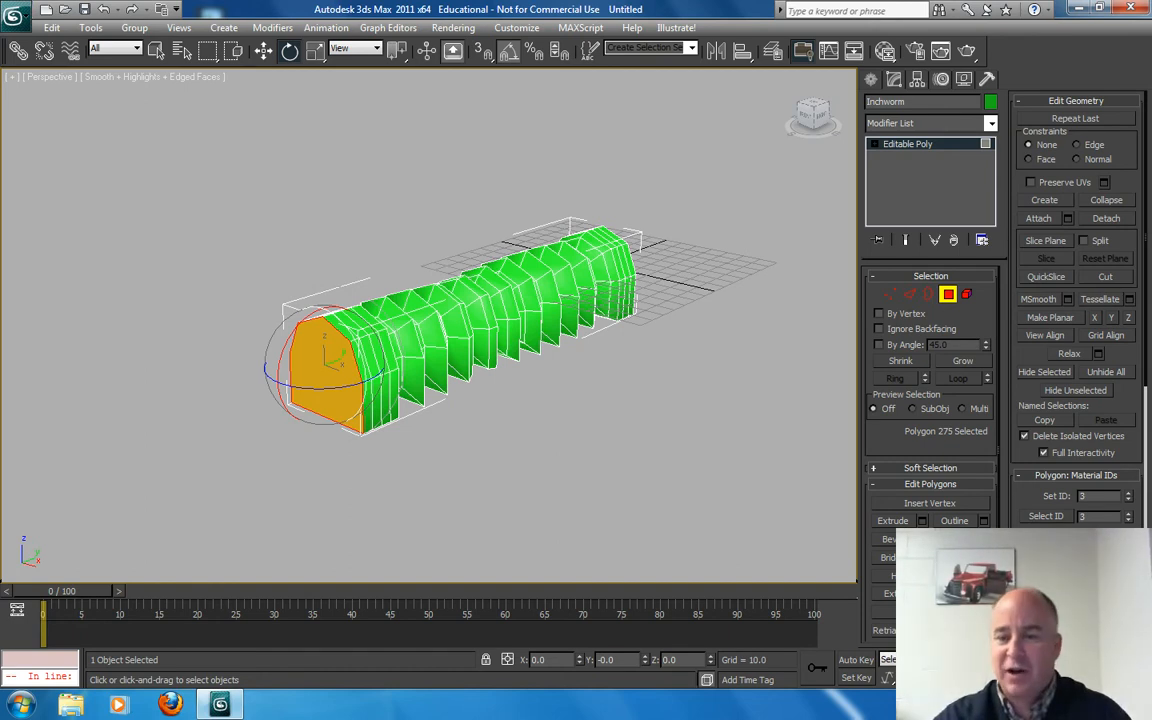
# Step: Rename the object Inchworm and bevel its end polygon into a large head
pyautogui.click(900, 520)
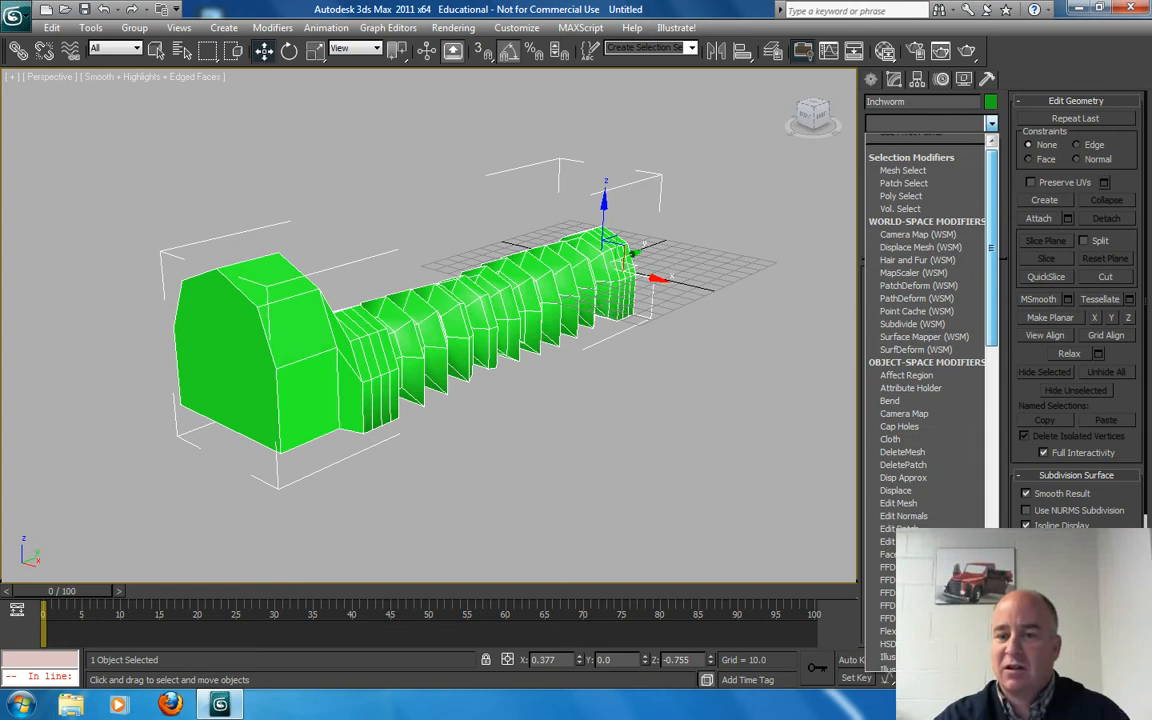
# Step: Add a TurboSmooth modifier with 1 iteration to the Inchworm
pyautogui.scroll(-3)
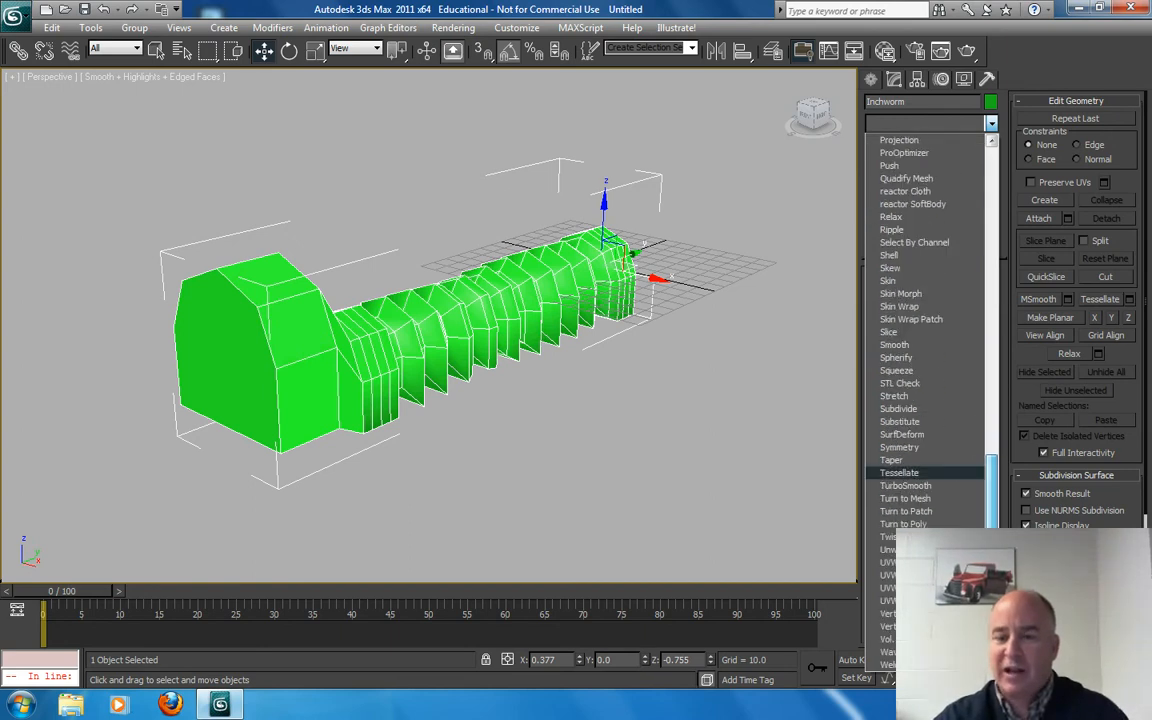
pyautogui.click(905, 472)
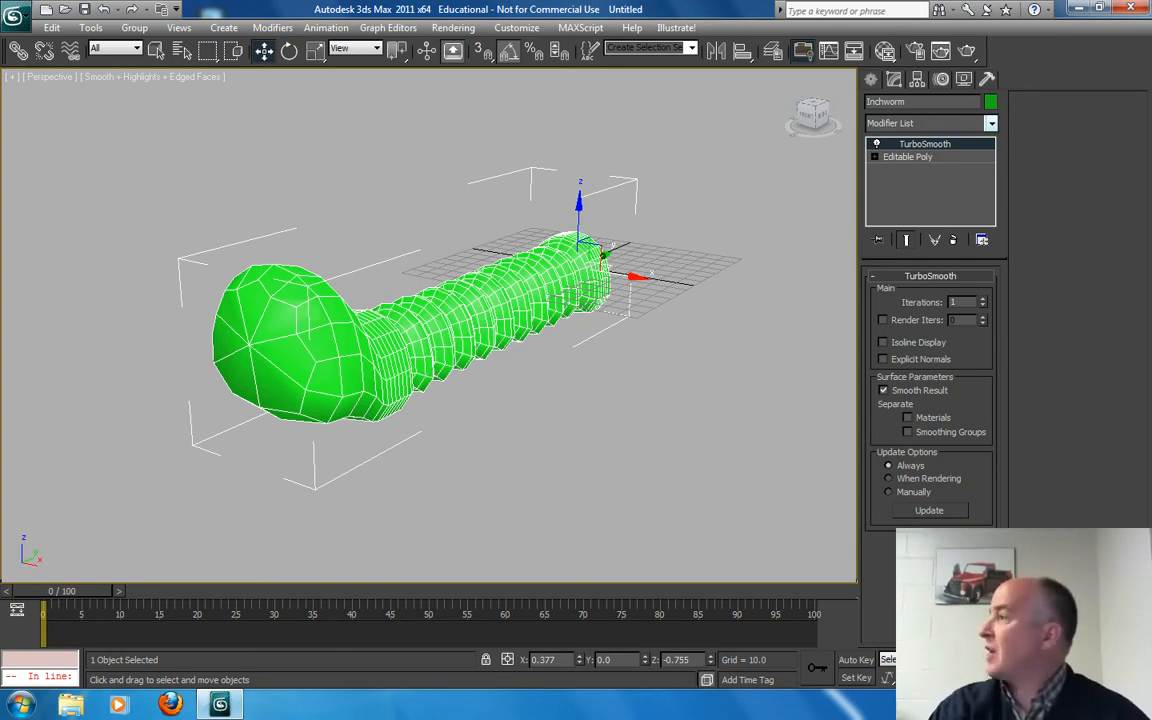
pyautogui.click(989, 123)
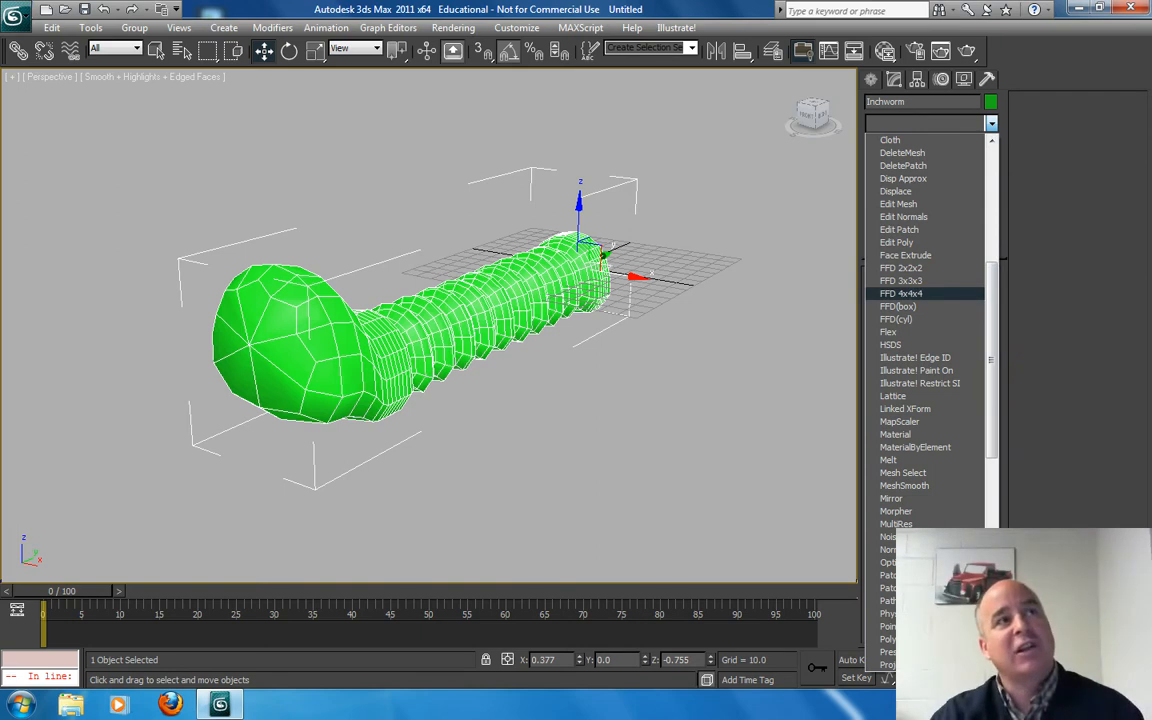
# Step: Add an FFD 4x4x4 modifier below TurboSmooth and enter its Control Points level
pyautogui.click(925, 143)
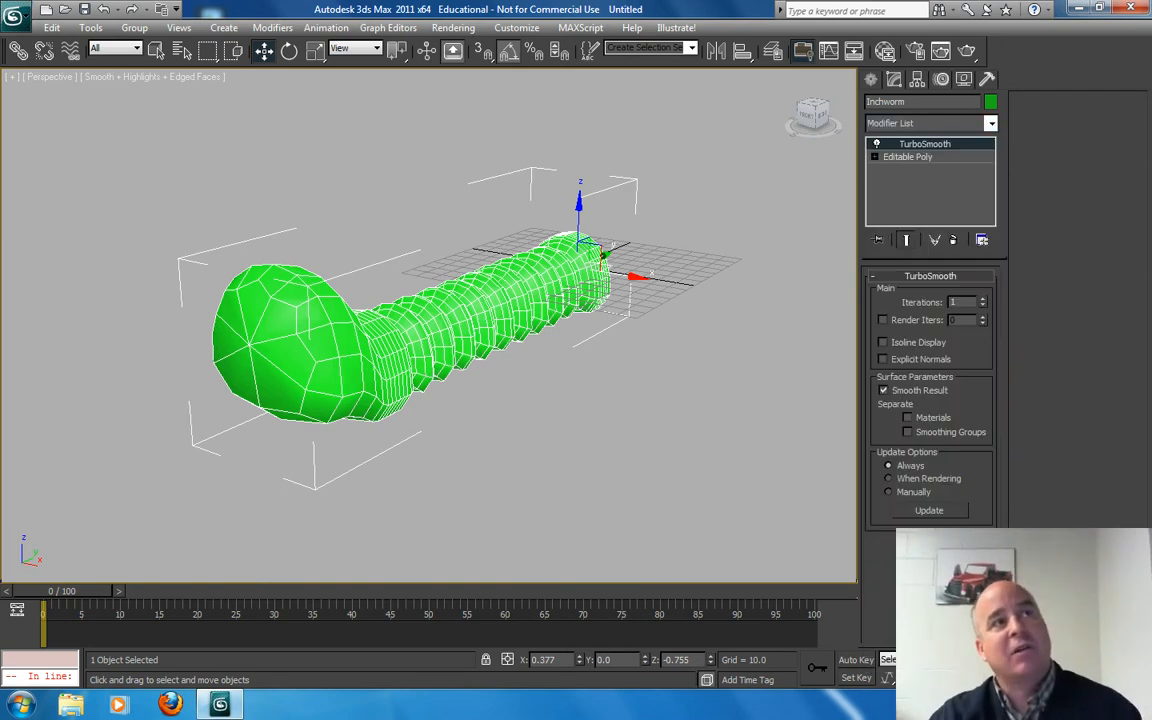
pyautogui.click(990, 123)
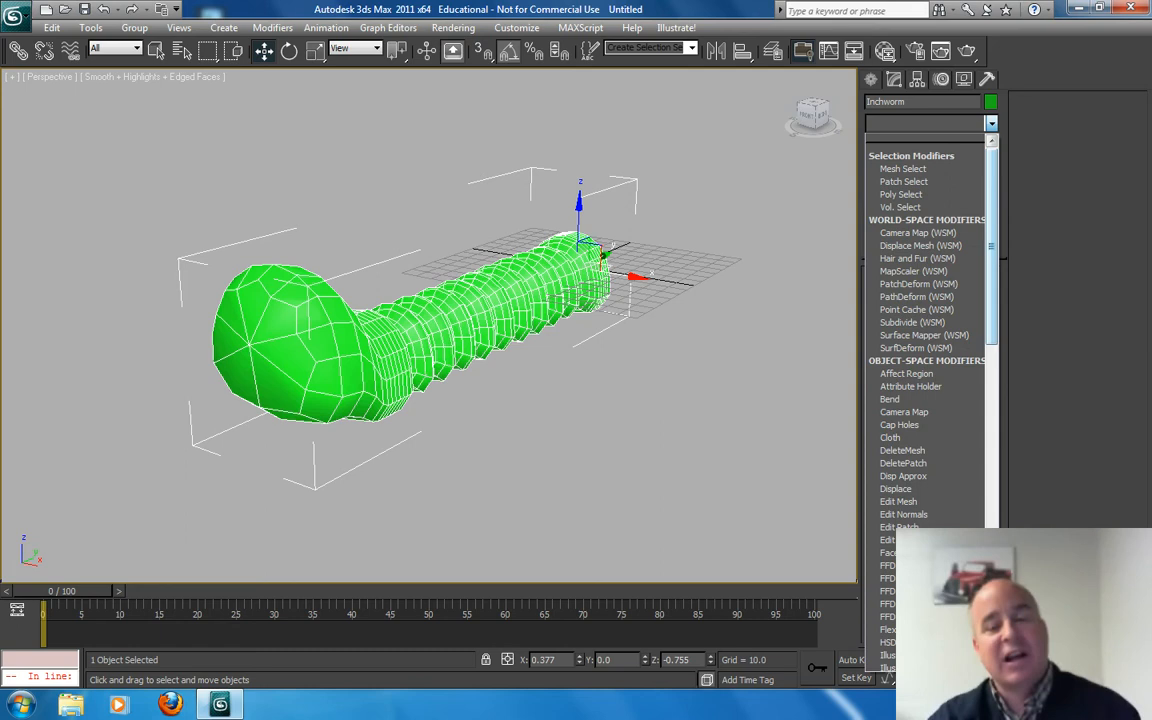
pyautogui.scroll(-3)
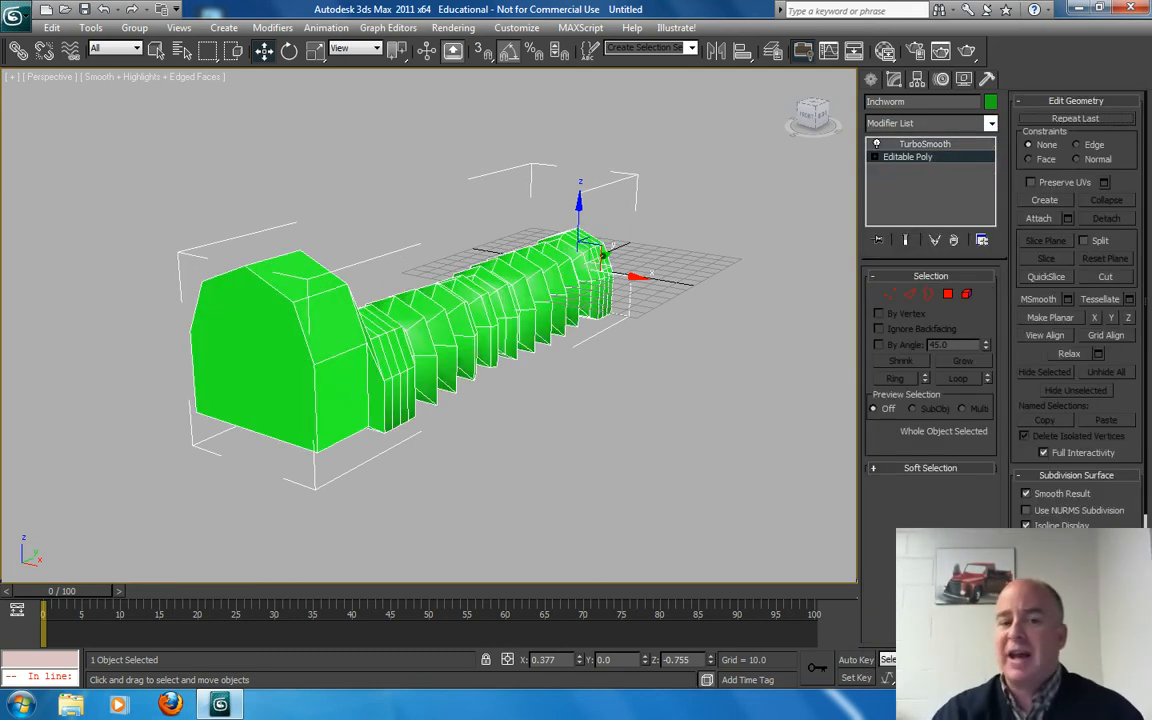
pyautogui.click(990, 123)
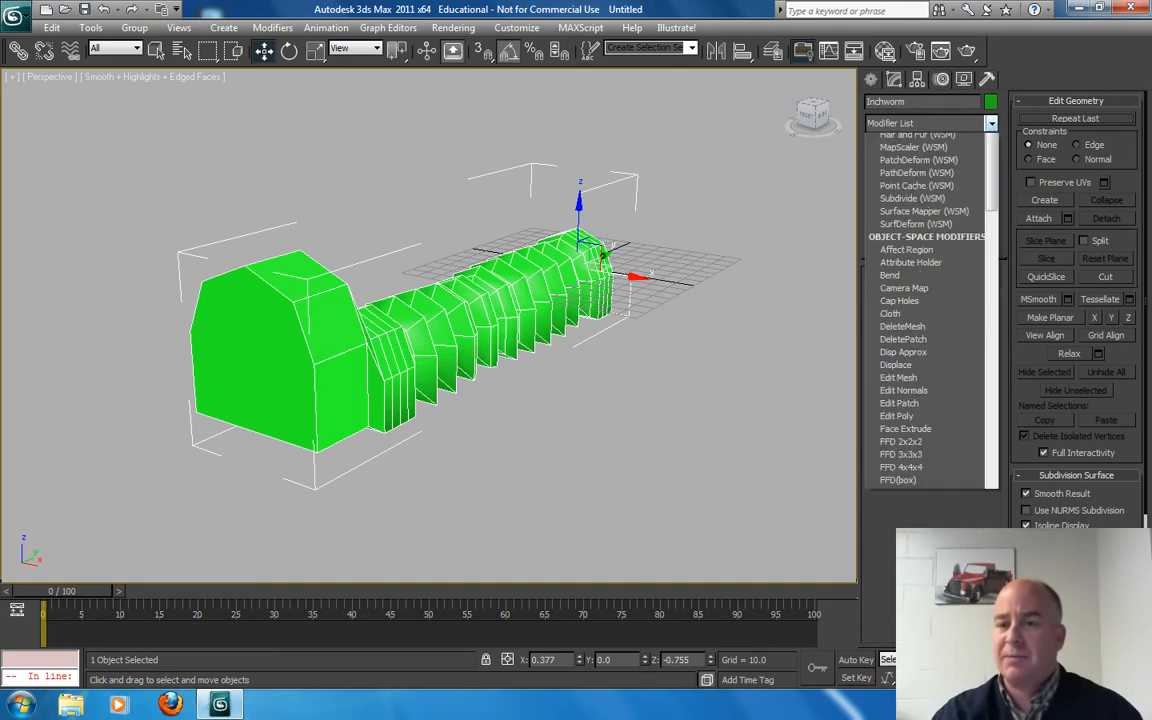
pyautogui.scroll(-3)
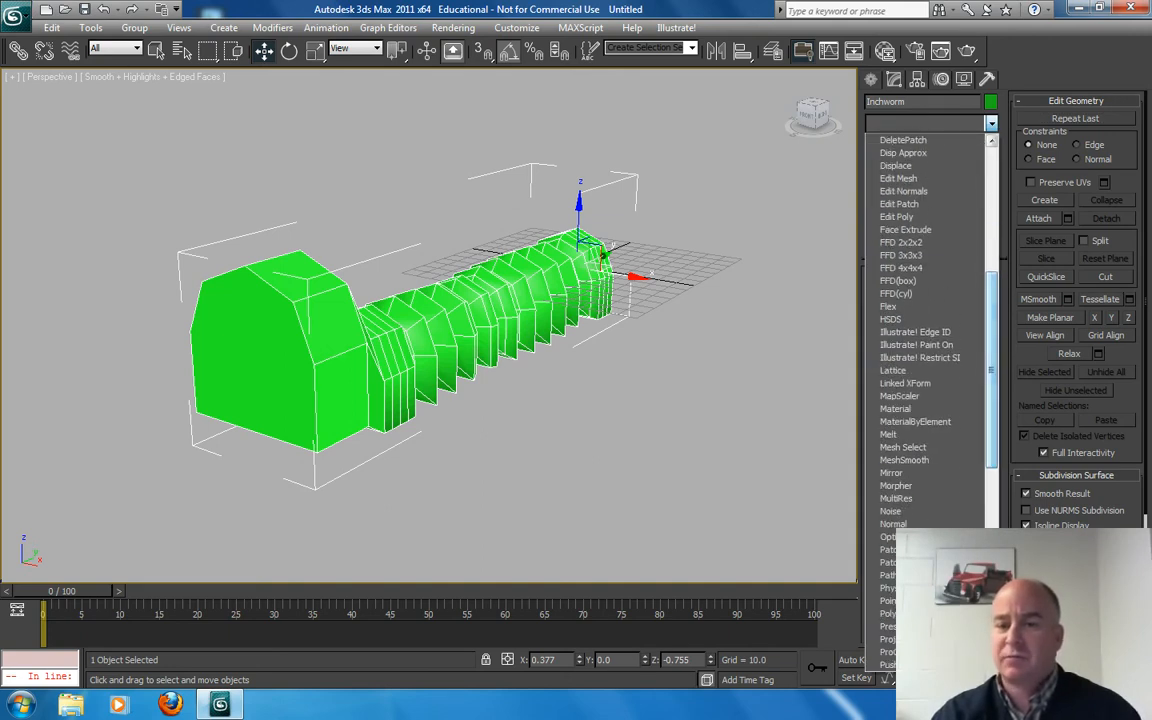
pyautogui.click(917, 156)
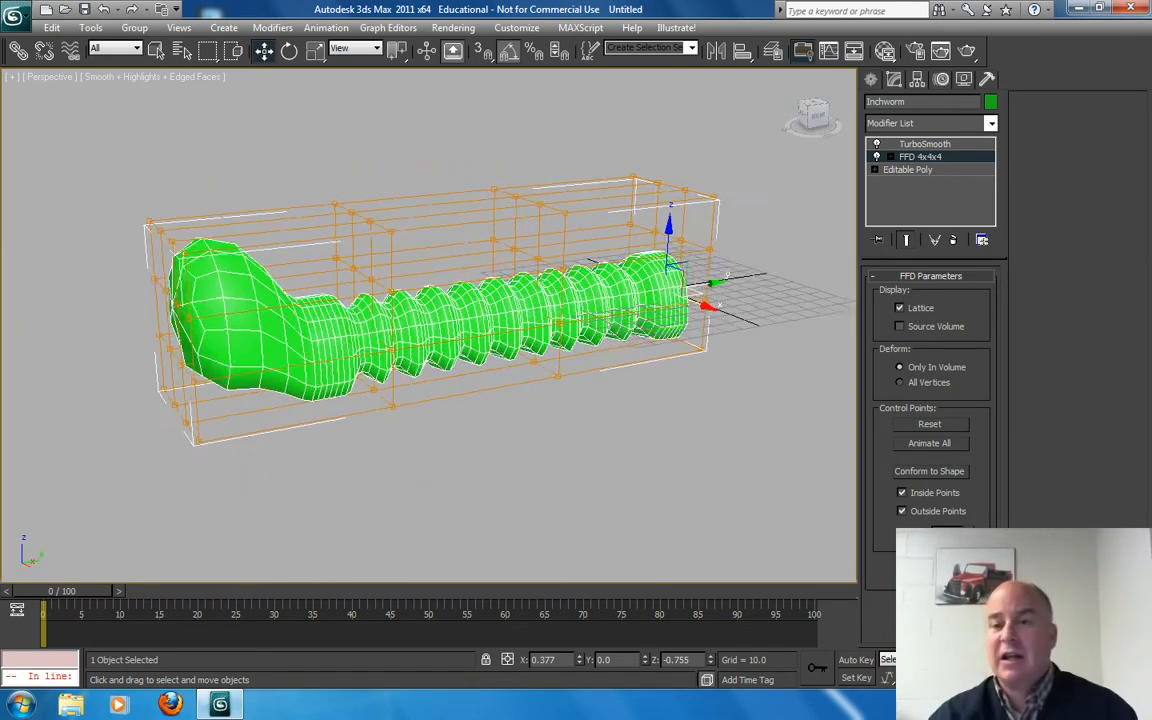
pyautogui.click(878, 156)
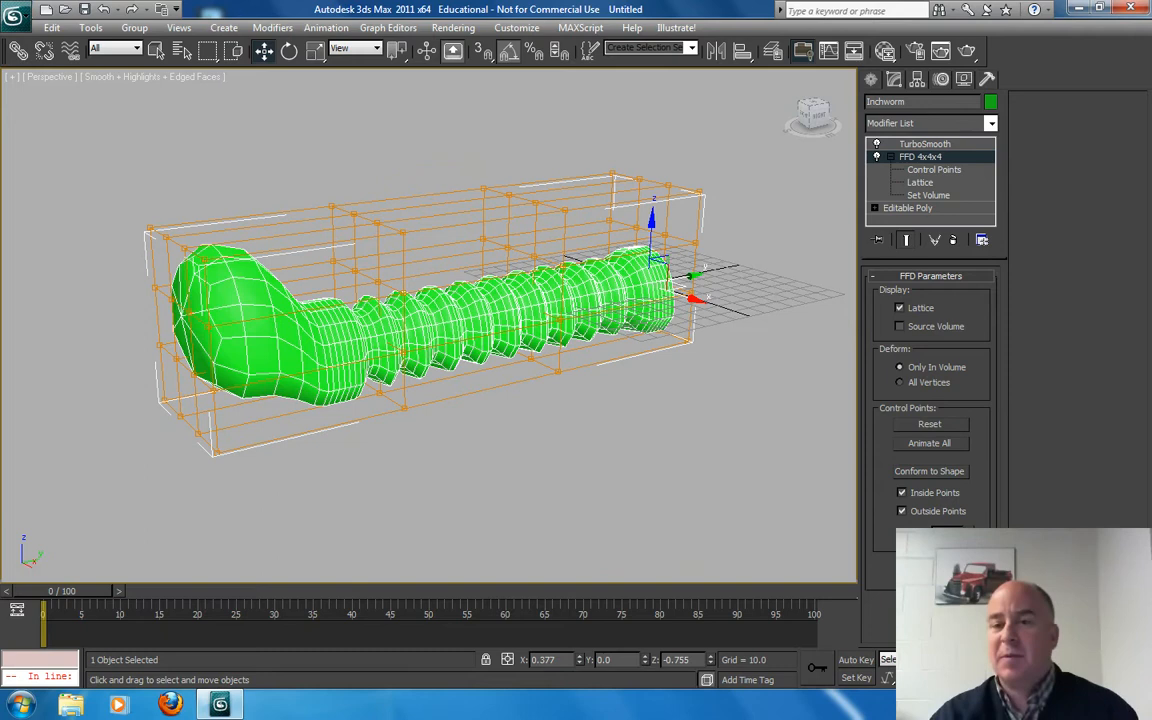
pyautogui.click(934, 169)
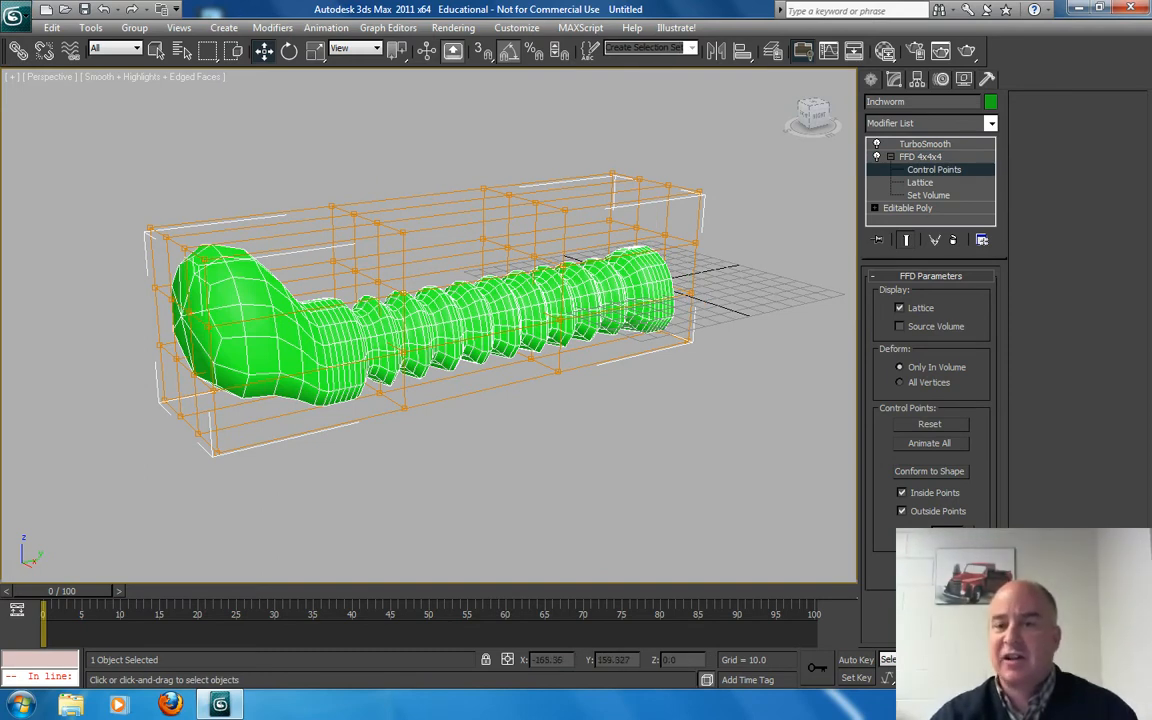
# Step: With Auto Key on, move a group of FFD control points to bend the worm, then stop playback
pyautogui.moveTo(117, 195); pyautogui.dragTo(237, 488)
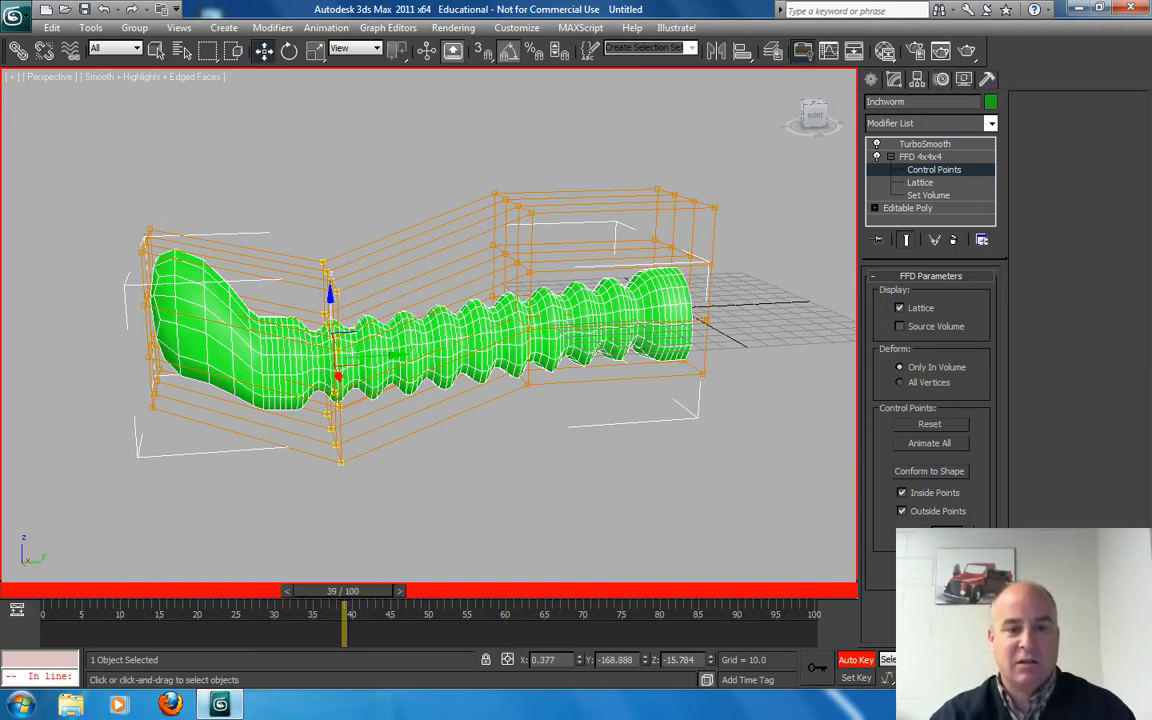
pyautogui.moveTo(335, 295); pyautogui.dragTo(330, 135)
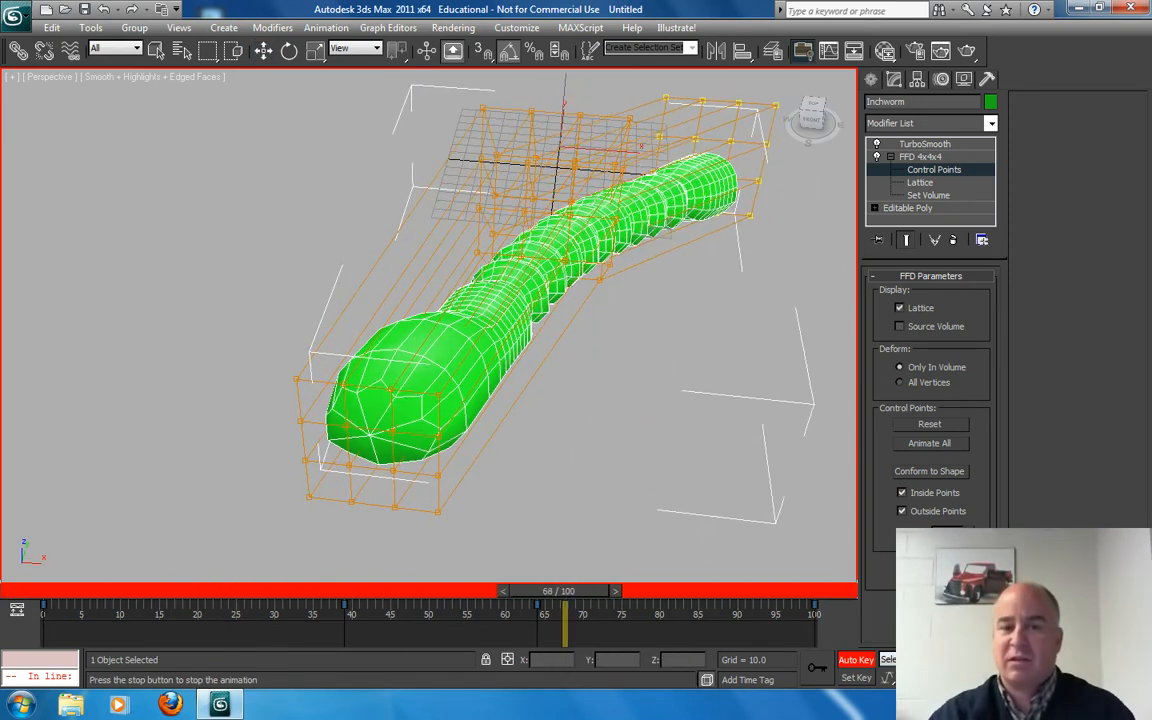
pyautogui.click(924, 143)
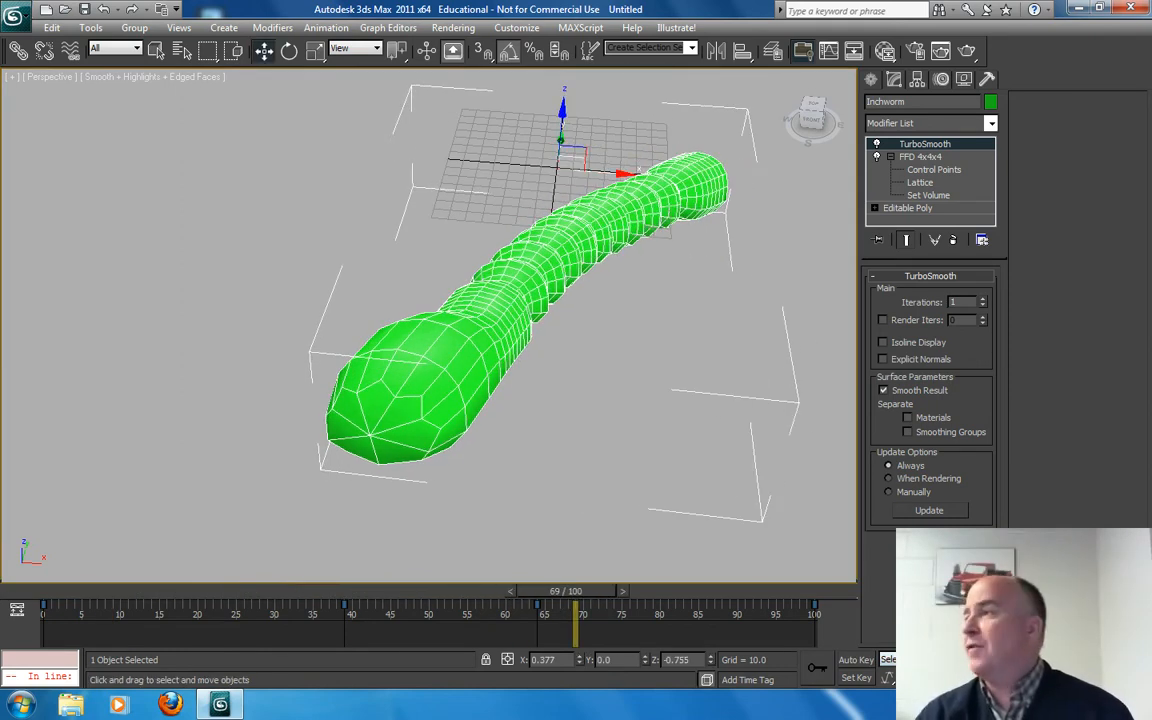
# Step: Replace FFD 4x4x4 with FFD 3x3x3 and select its middle column of control points
pyautogui.click(918, 156)
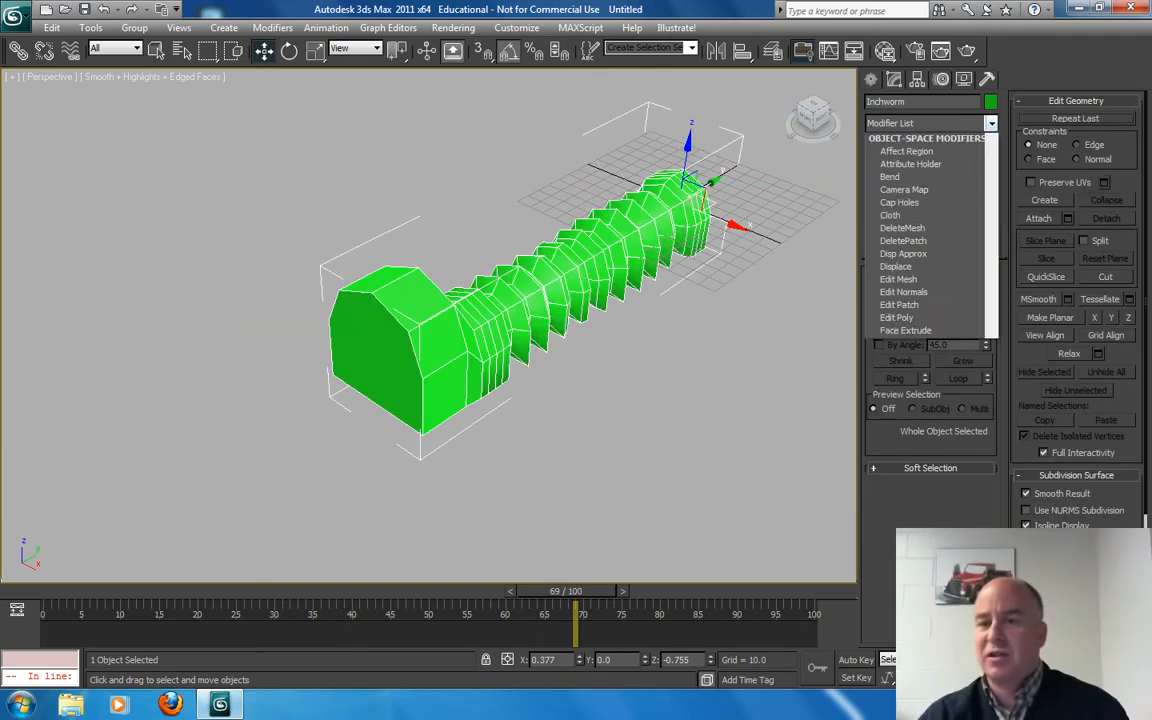
pyautogui.scroll(-3)
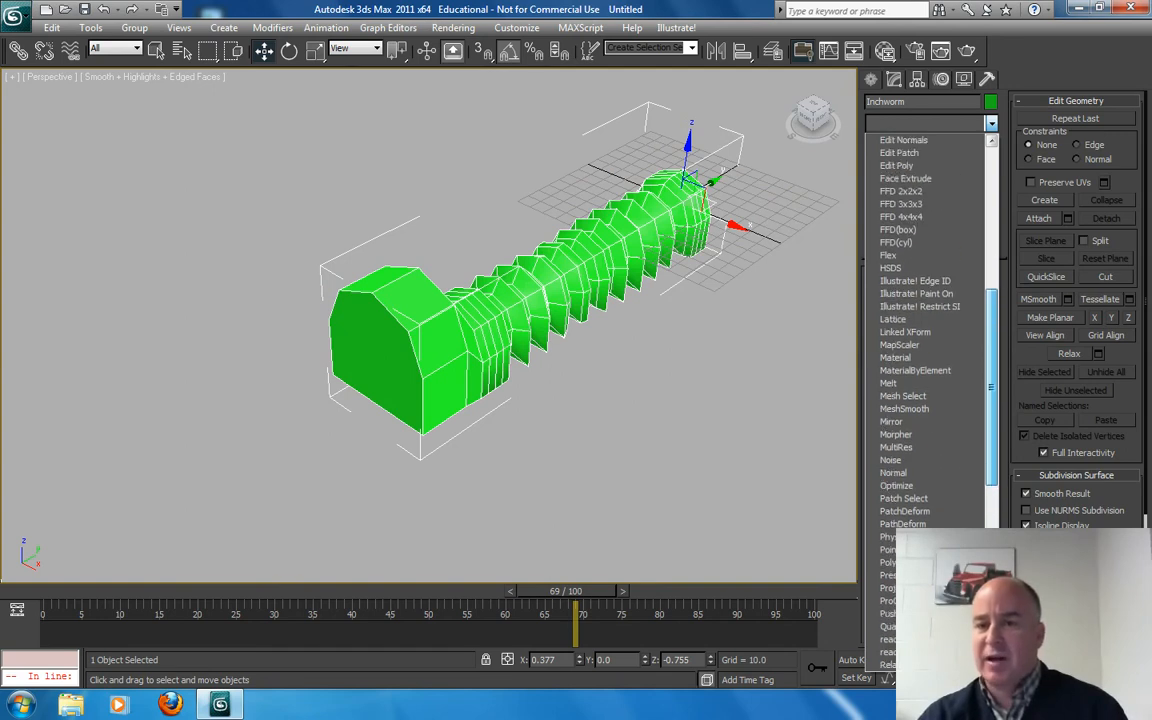
pyautogui.click(900, 204)
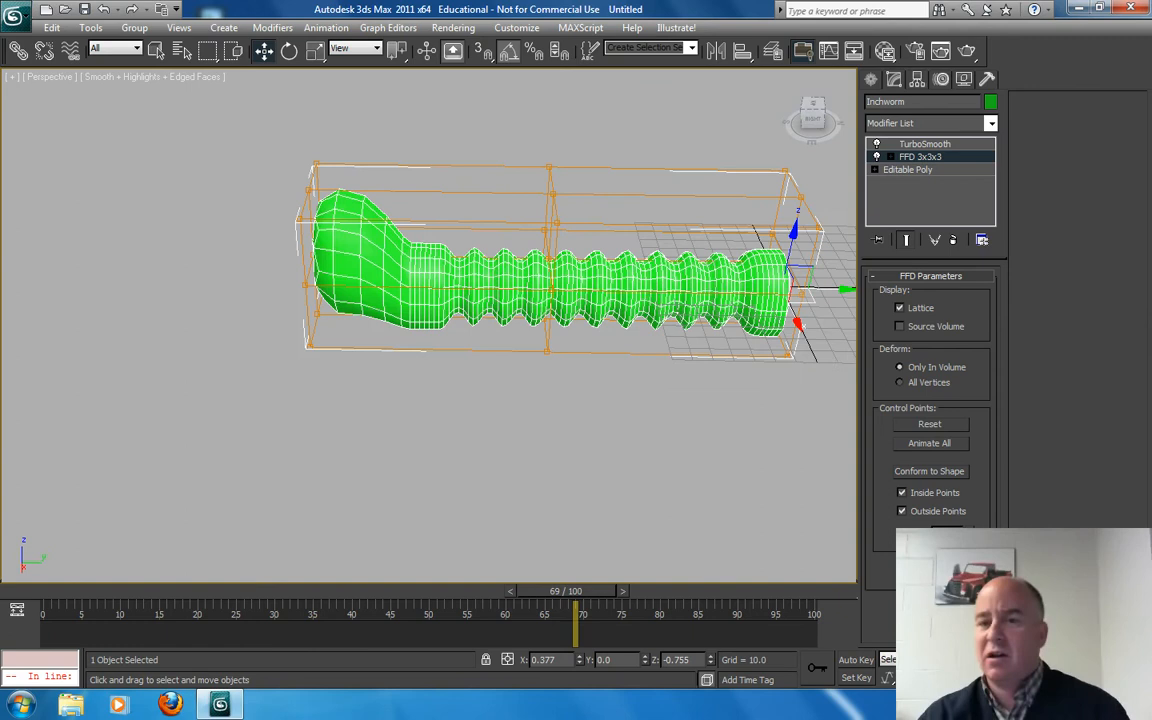
pyautogui.click(878, 156)
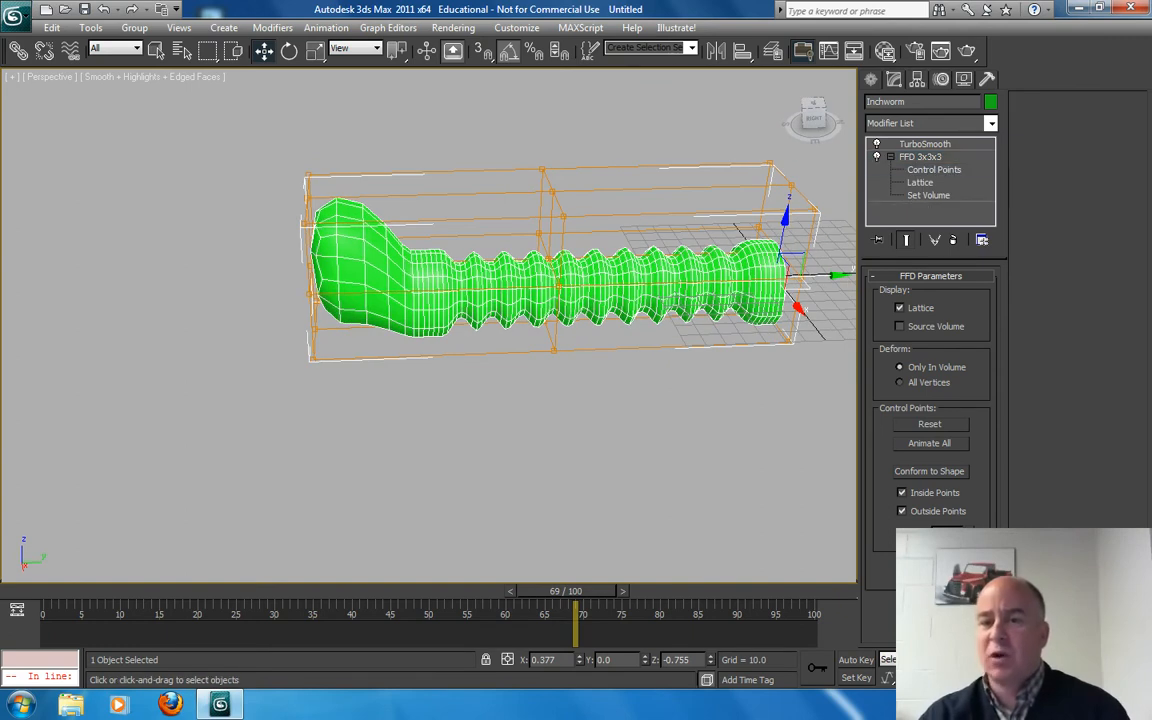
pyautogui.click(934, 169)
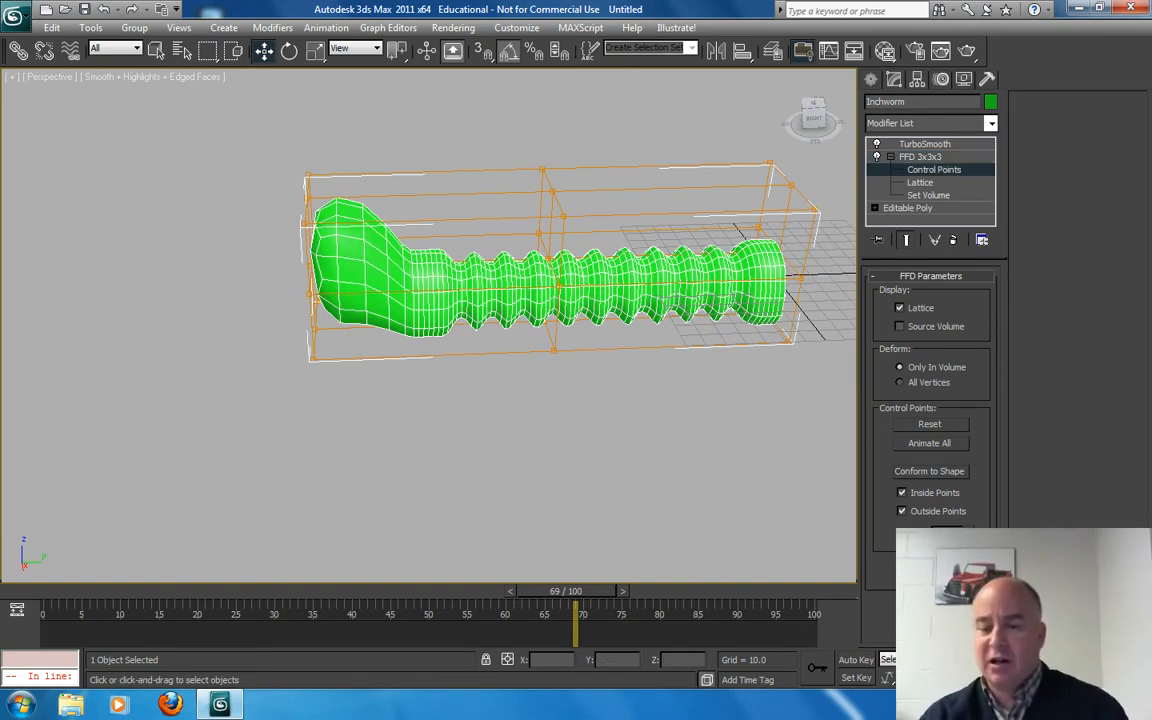
pyautogui.click(552, 290)
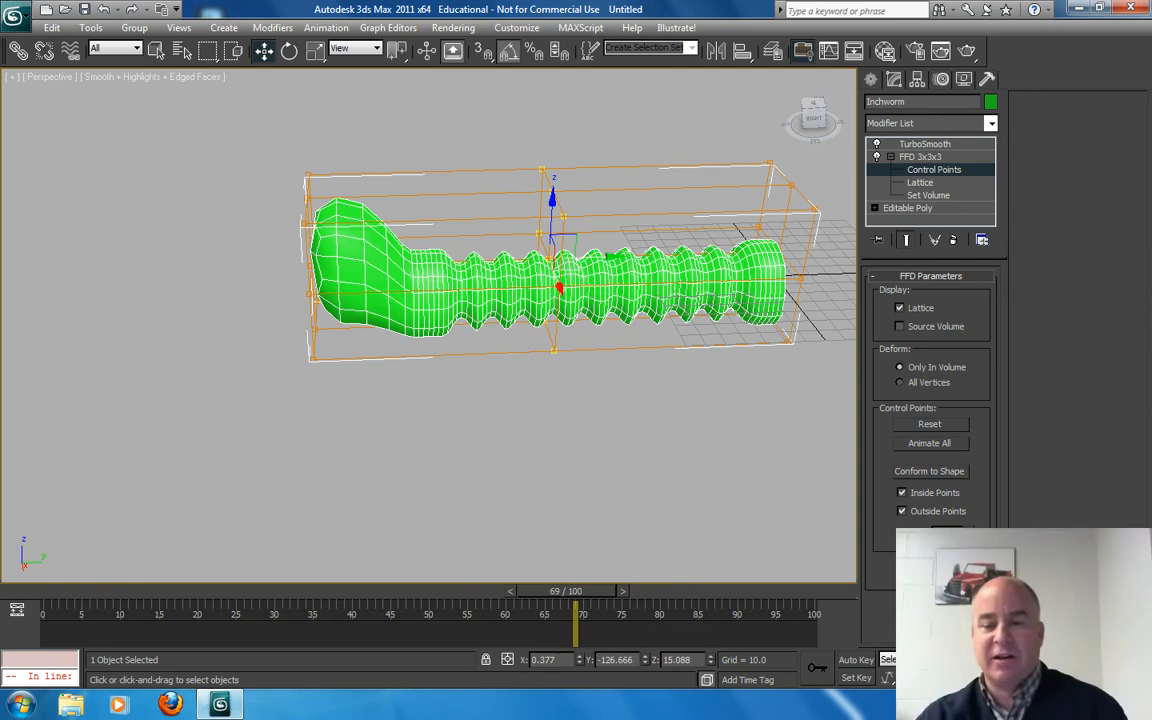
# Step: Auto-key the middle control points arching and flattening across frames, then orbit and play the animation
pyautogui.click(855, 659)
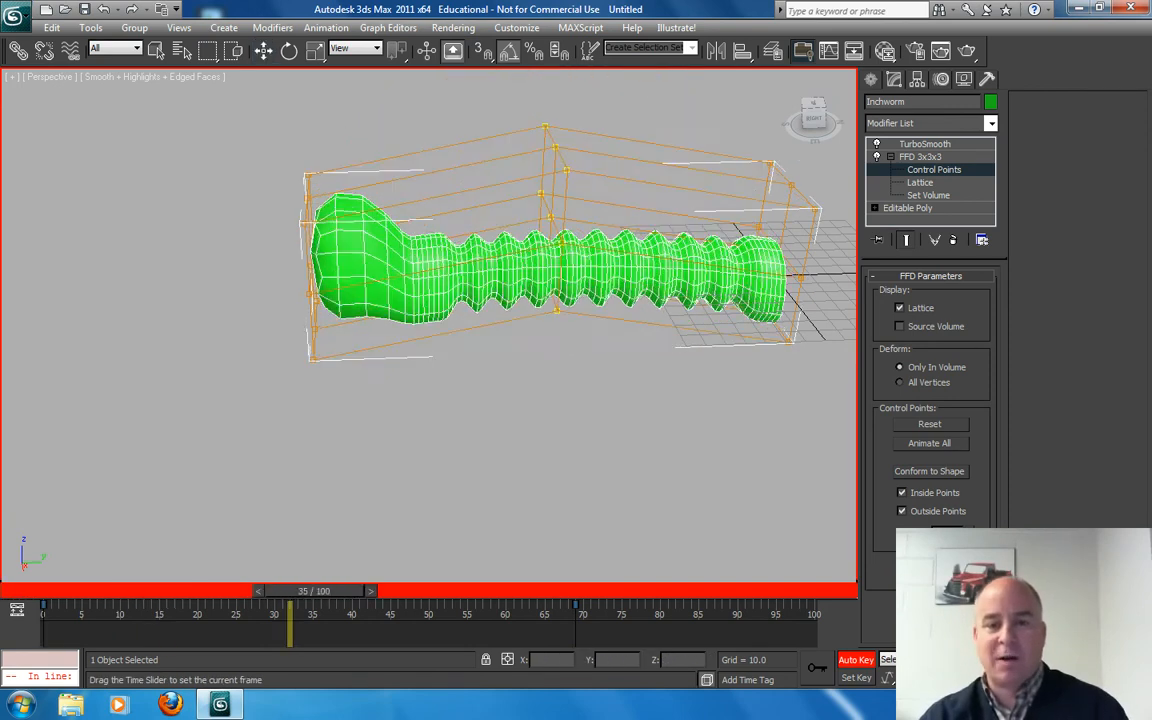
pyautogui.moveTo(290, 590); pyautogui.dragTo(390, 590)
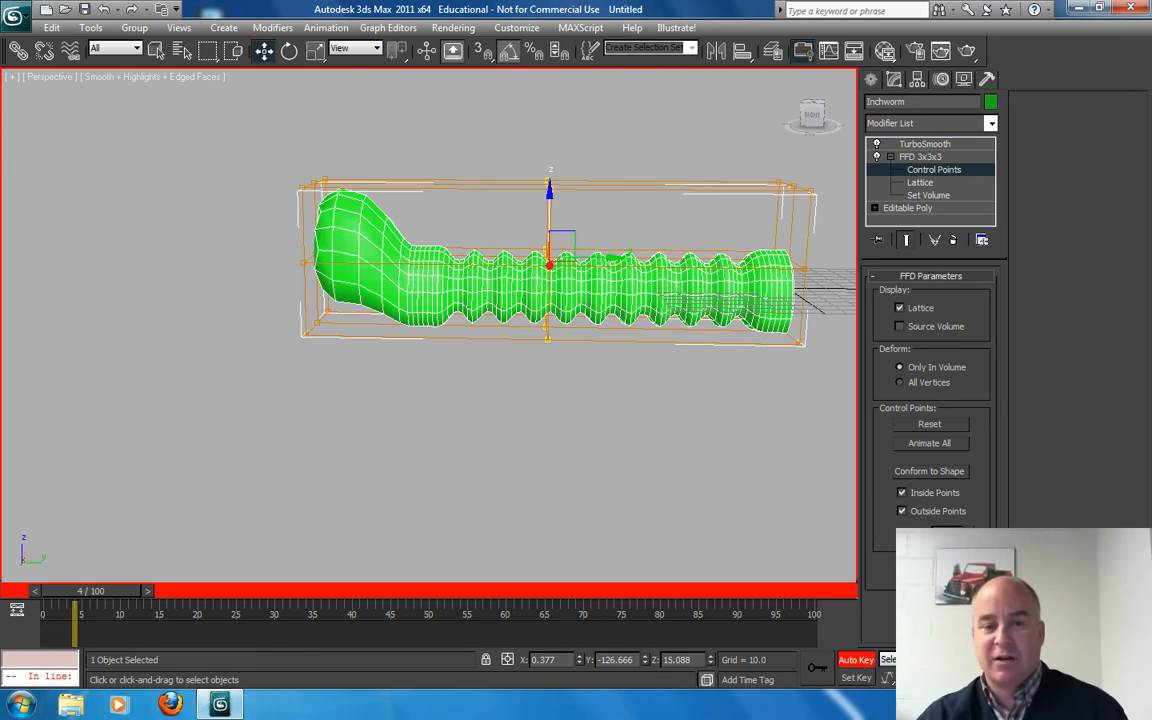
pyautogui.moveTo(548, 265); pyautogui.dragTo(545, 408)
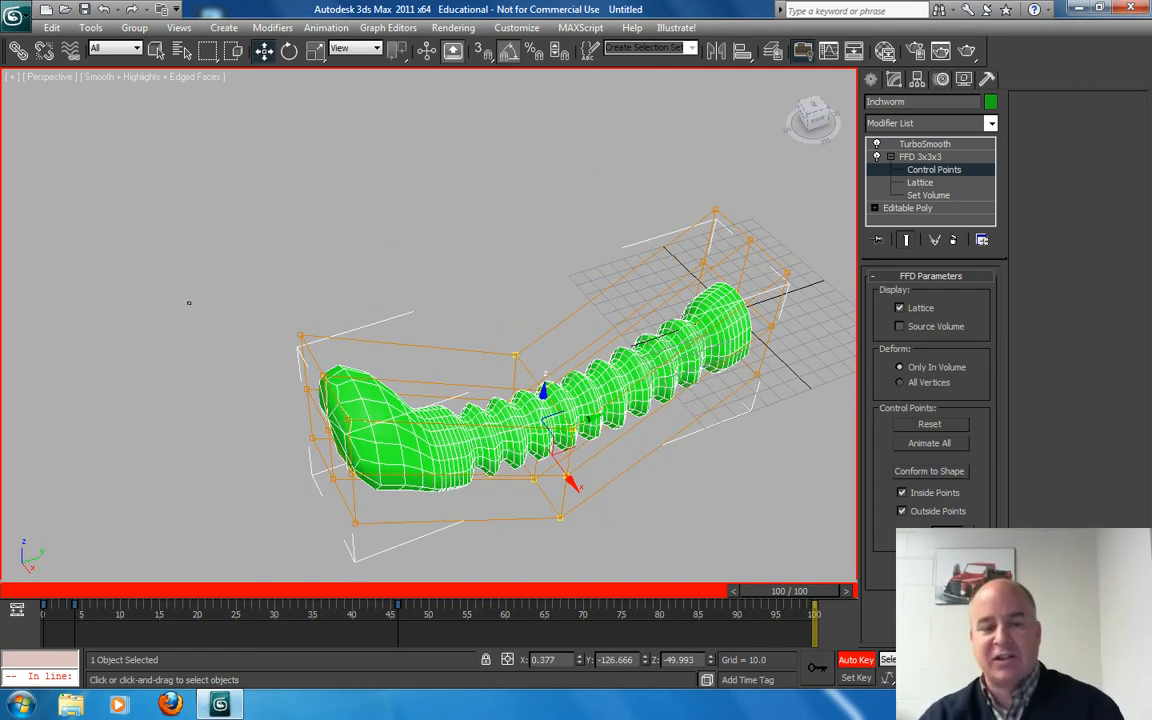
pyautogui.moveTo(545, 390); pyautogui.dragTo(325, 385)
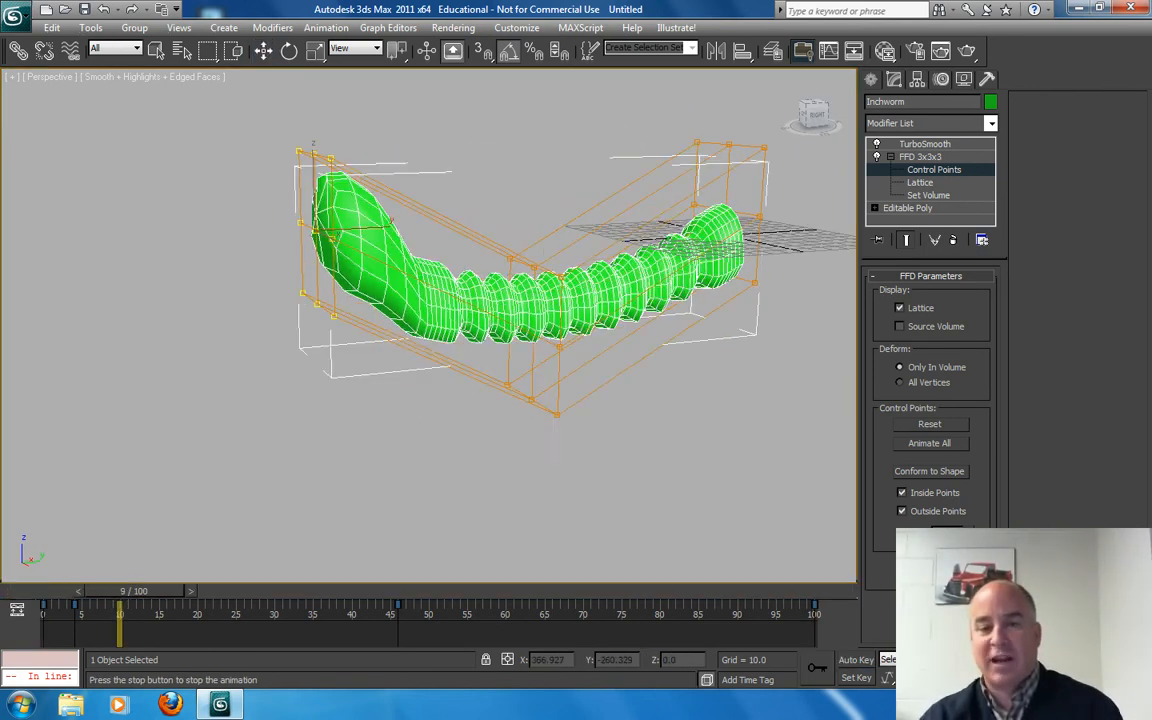
pyautogui.click(924, 143)
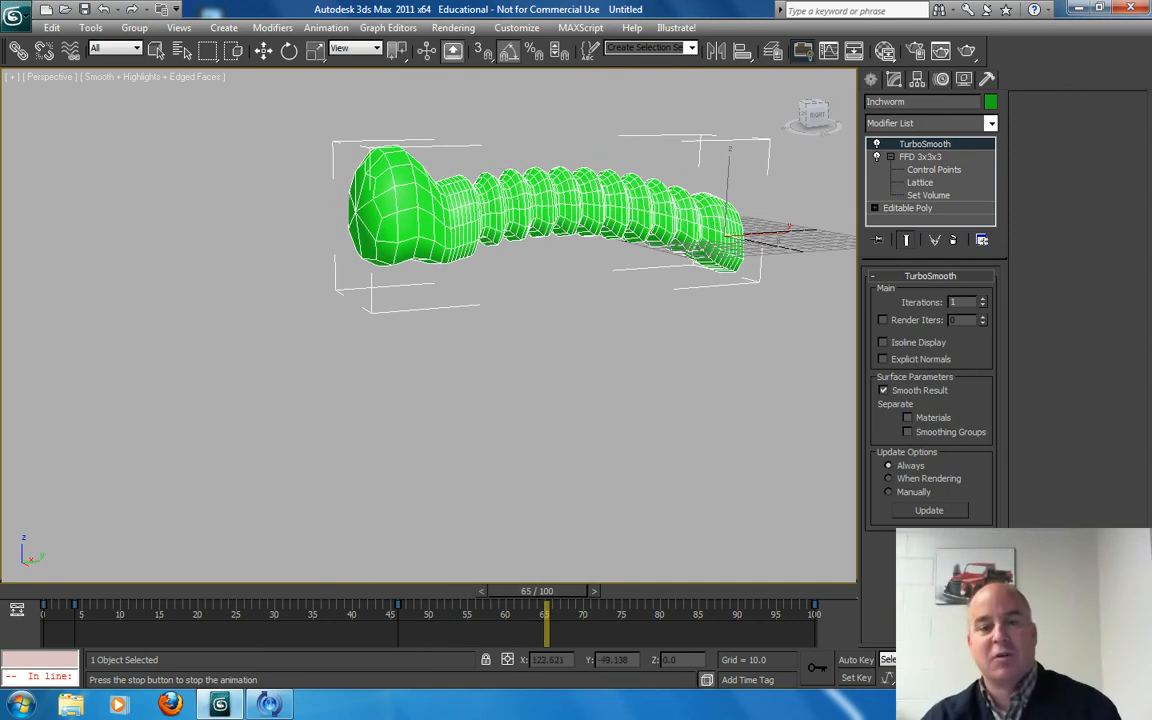